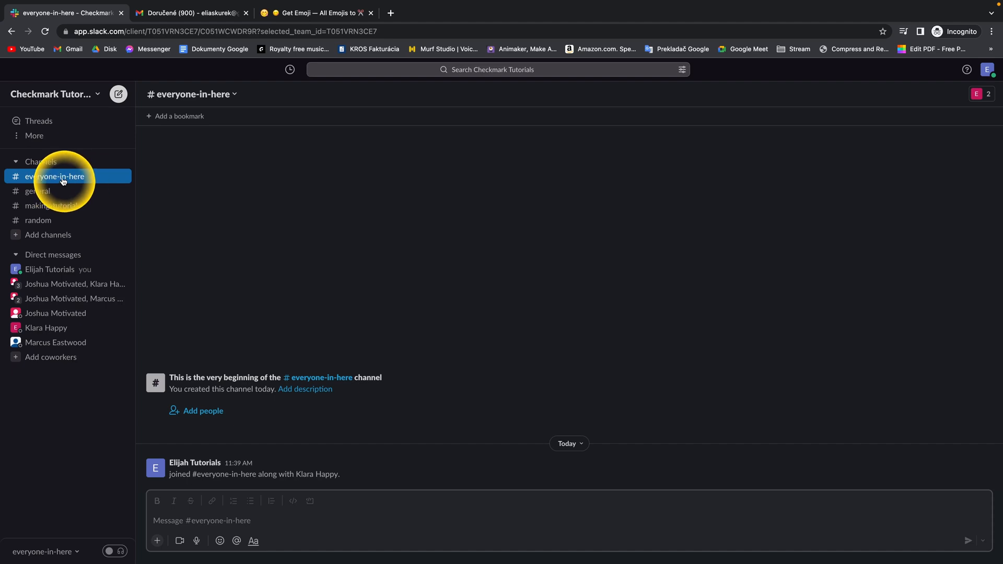
Step: Show the #everyone-in-here member list, currently Elijah Tutorials and Klara Happy
{"action": "left_click", "coordinate": [190, 94]}
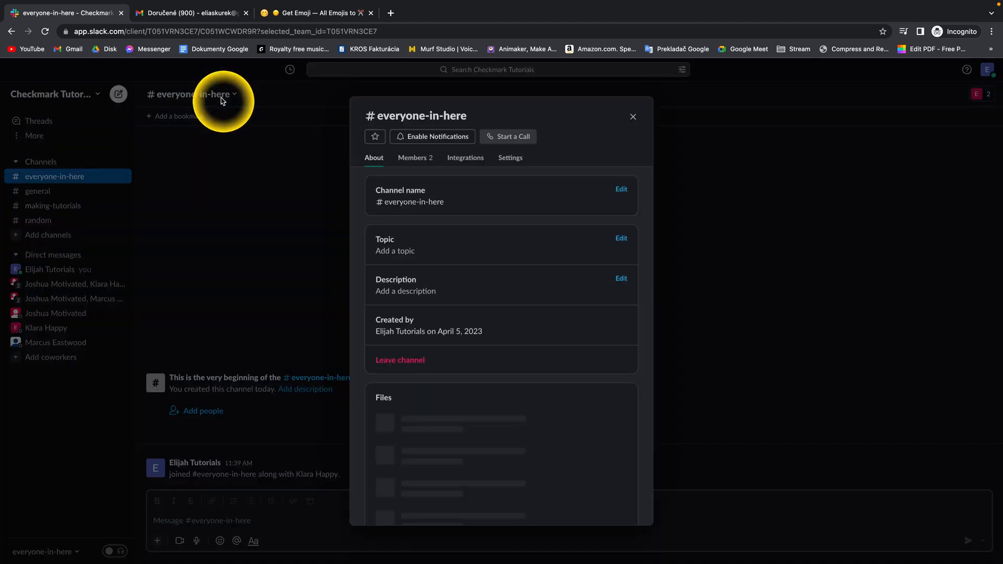
{"action": "left_click", "coordinate": [415, 158]}
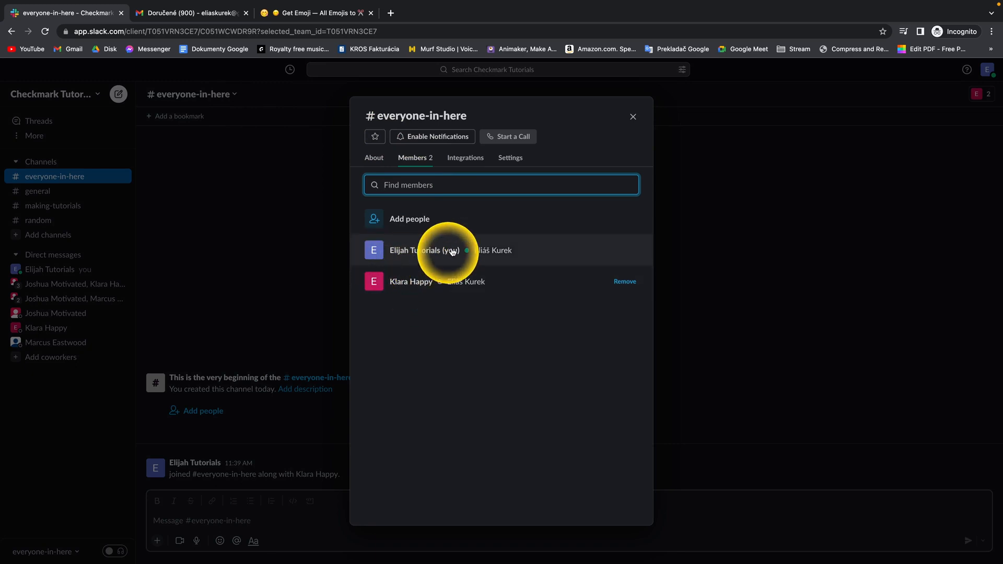
{"action": "mouse_move", "coordinate": [438, 342]}
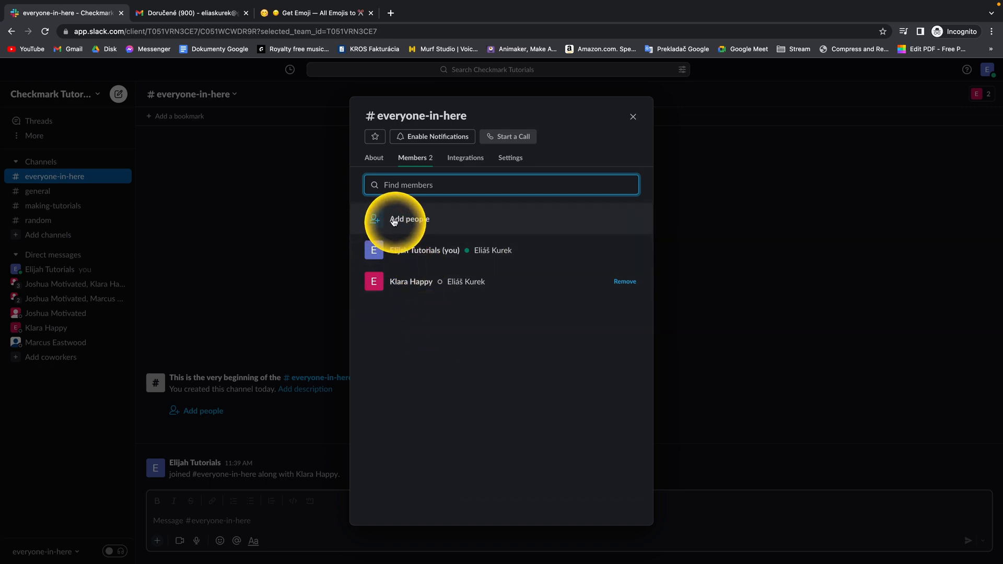
{"action": "left_click", "coordinate": [409, 220]}
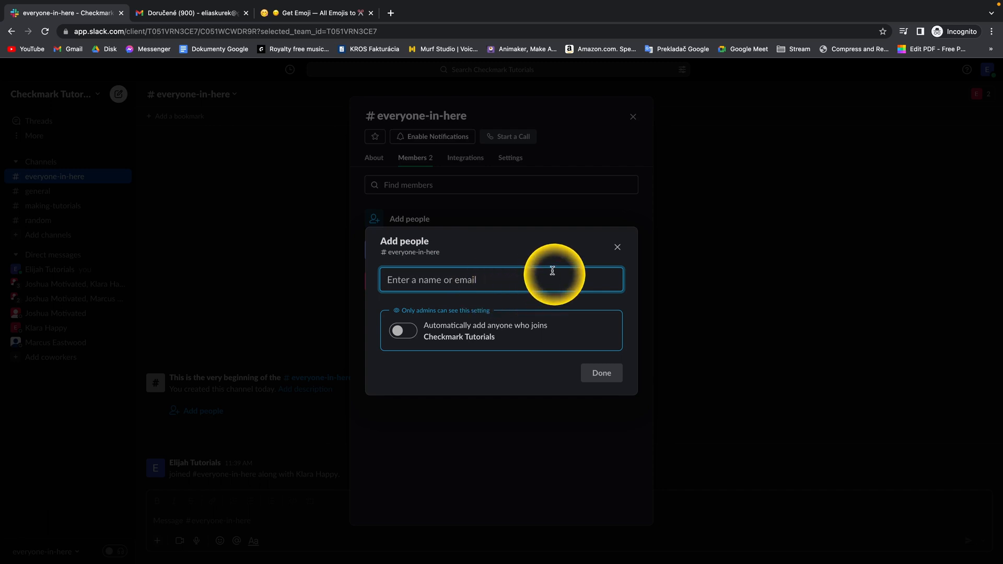
{"action": "type", "text": "mar"}
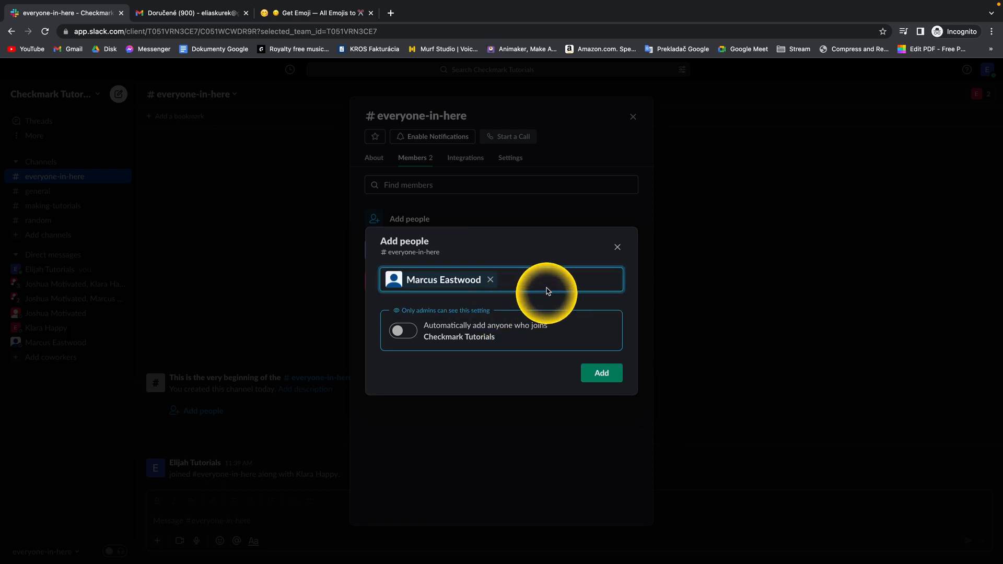
{"action": "type", "text": "jos"}
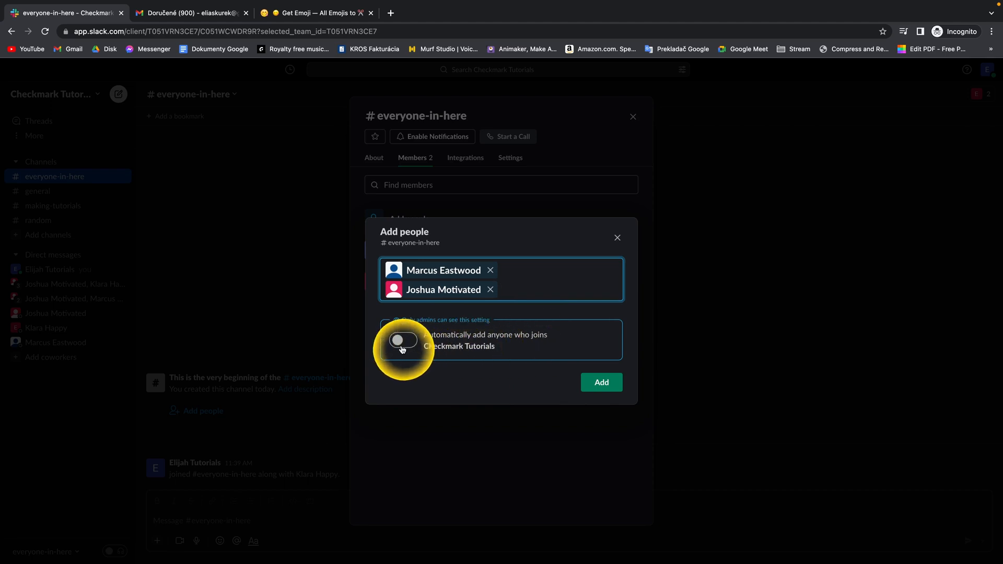
{"action": "left_click", "coordinate": [404, 340]}
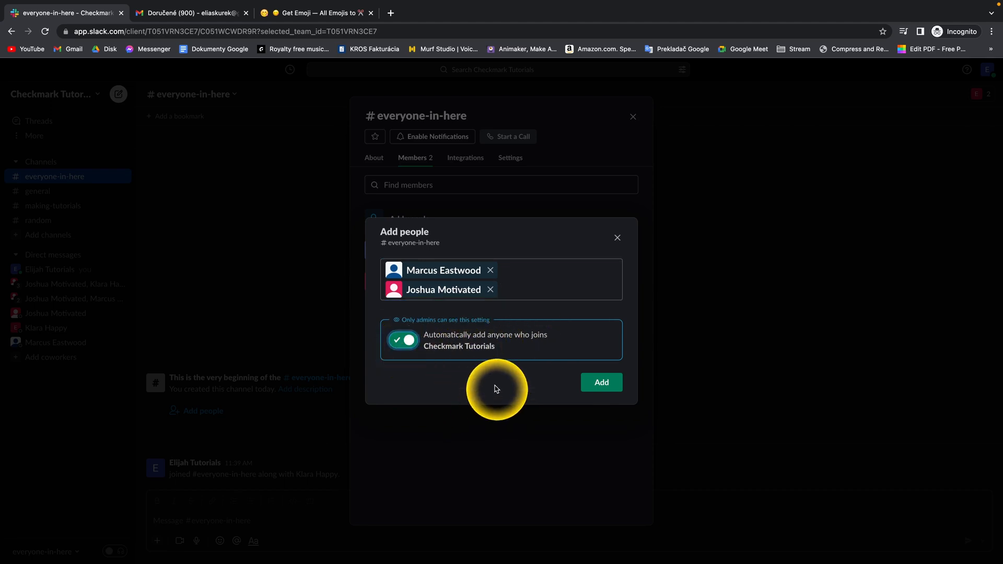
{"action": "left_click", "coordinate": [600, 382]}
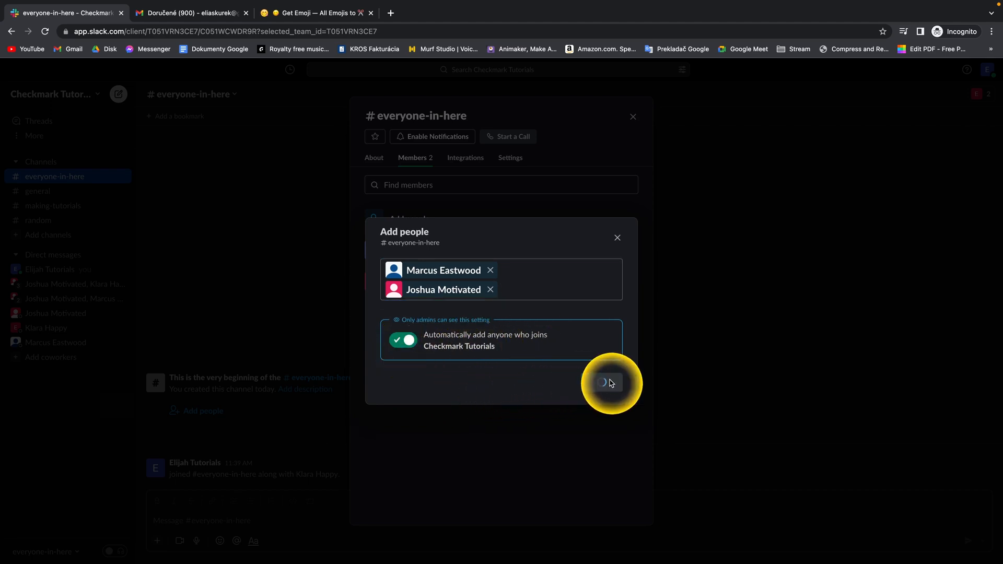
Step: Close the #everyone-in-here details now that it holds all four members
{"action": "left_click", "coordinate": [608, 383]}
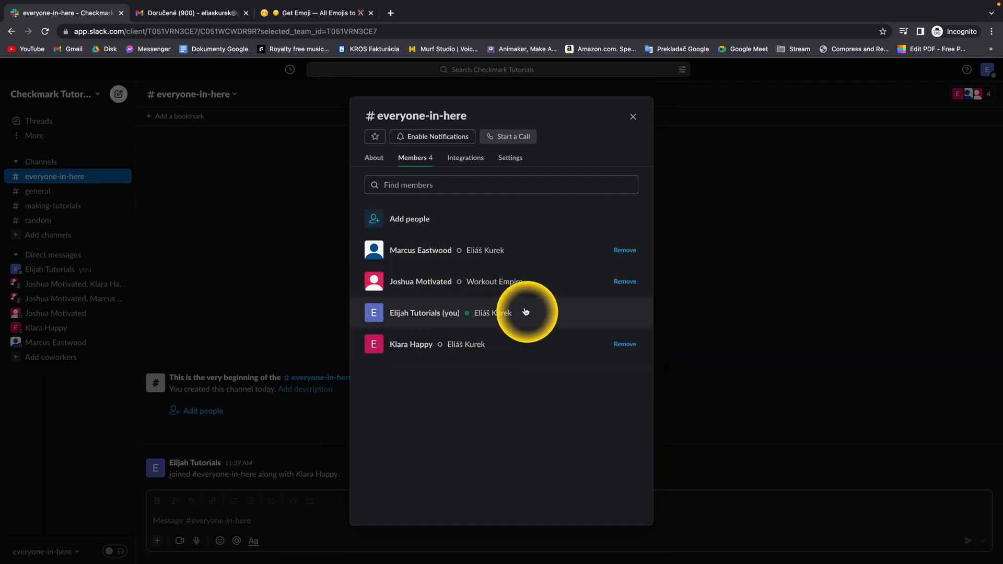
{"action": "mouse_move", "coordinate": [546, 238]}
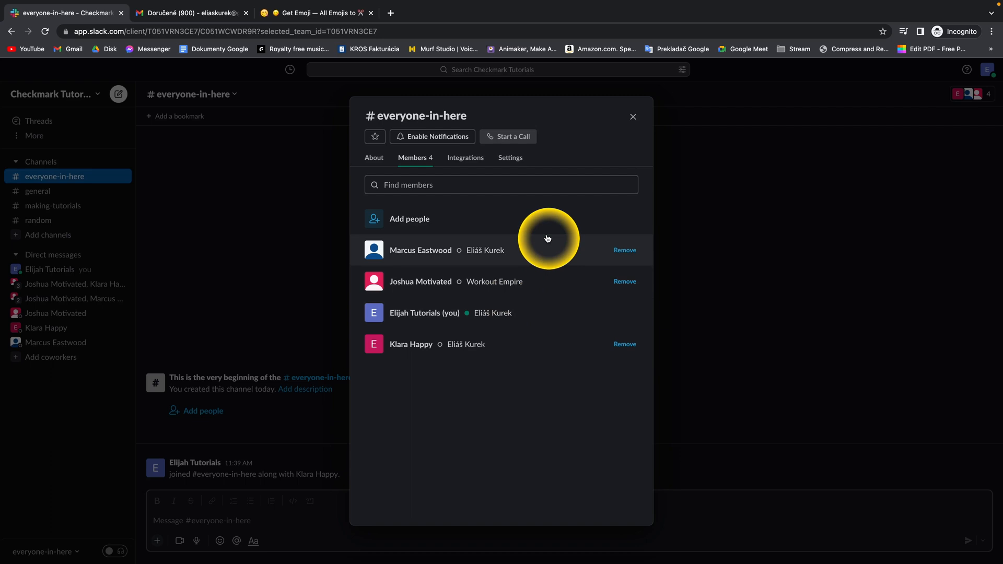
{"action": "left_click", "coordinate": [633, 116]}
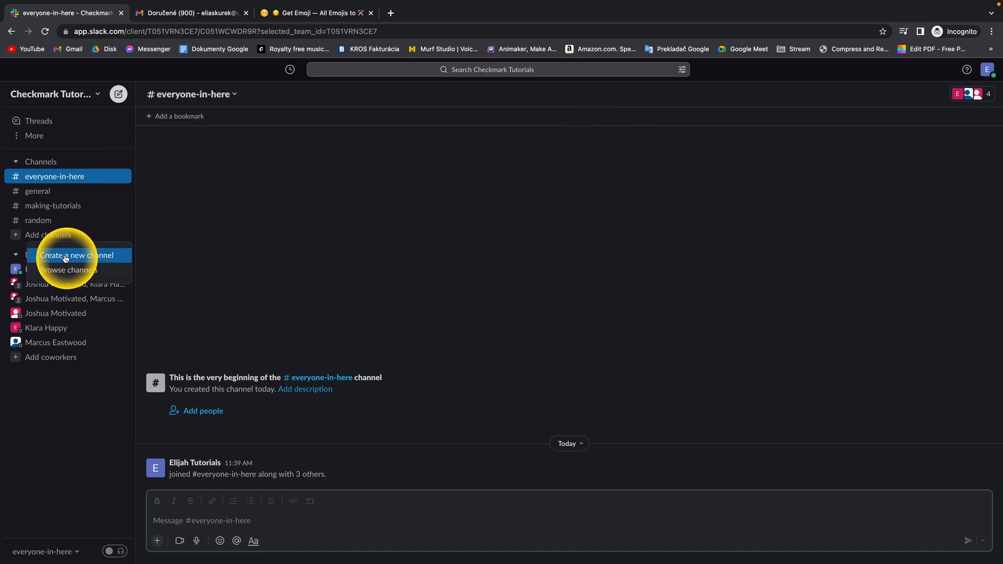
Step: Create a new channel named everyone-in-here-v2
{"action": "left_click", "coordinate": [76, 255]}
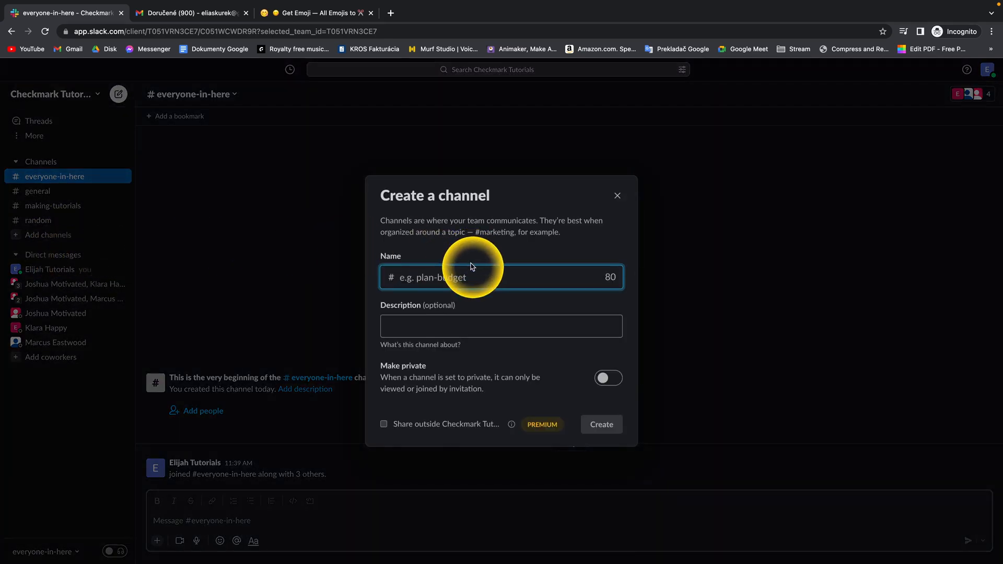
{"action": "type", "text": "everyone-in-here-v2"}
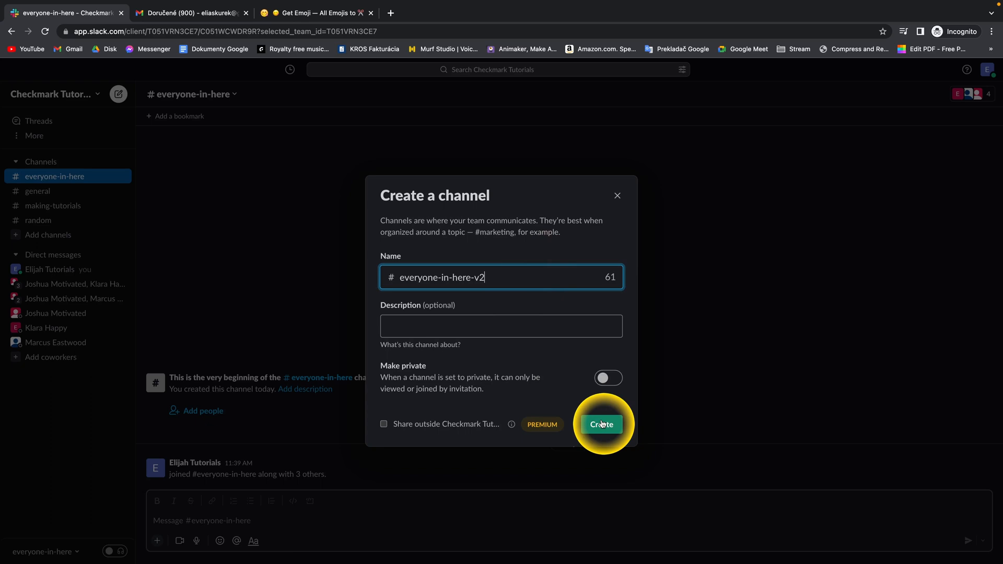
{"action": "left_click", "coordinate": [600, 424]}
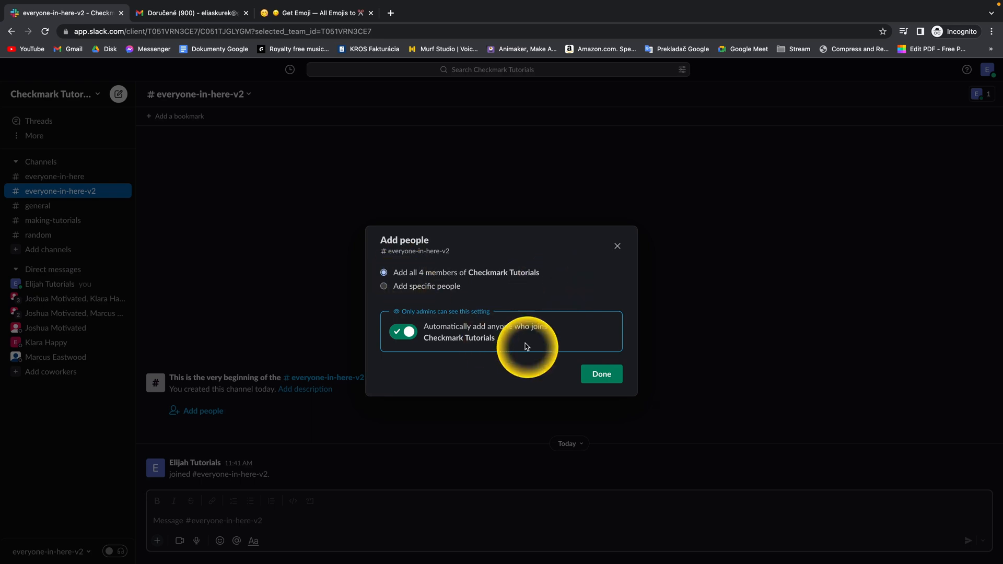
Step: Add all four workspace members to #everyone-in-here-v2 and verify Elijah, Joshua, Klara and Marcus are listed
{"action": "left_click", "coordinate": [599, 374]}
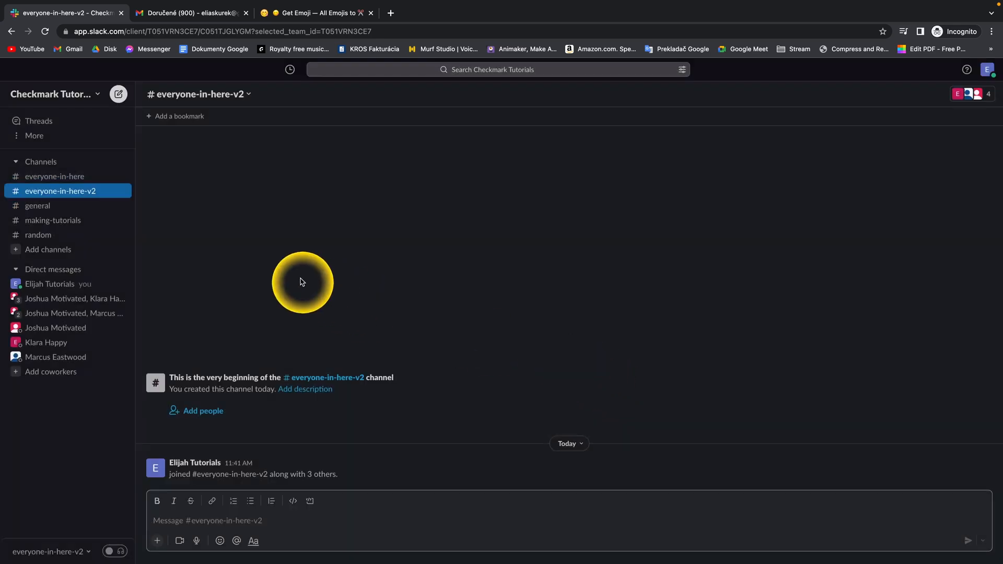
{"action": "left_click", "coordinate": [197, 94]}
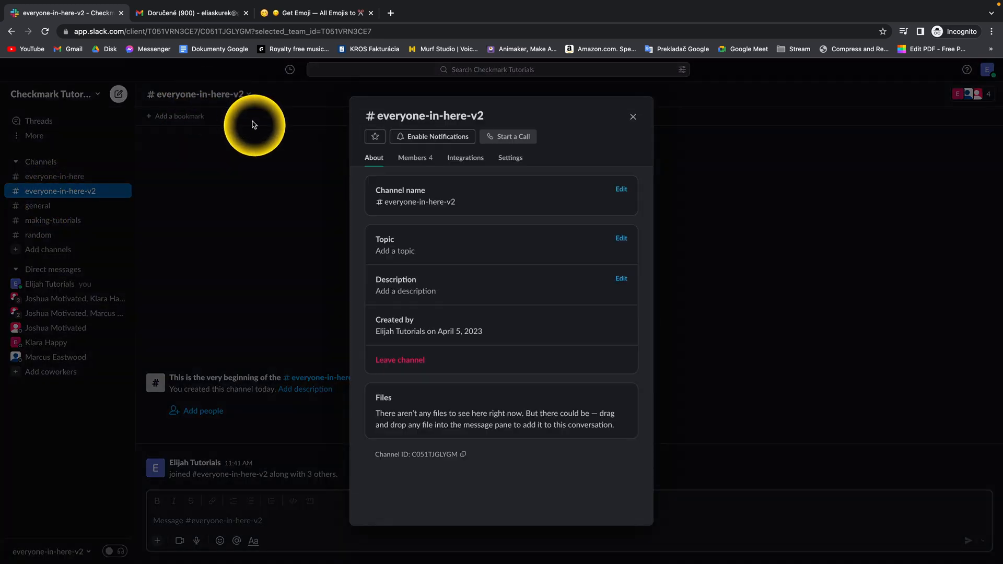
{"action": "left_click", "coordinate": [414, 158]}
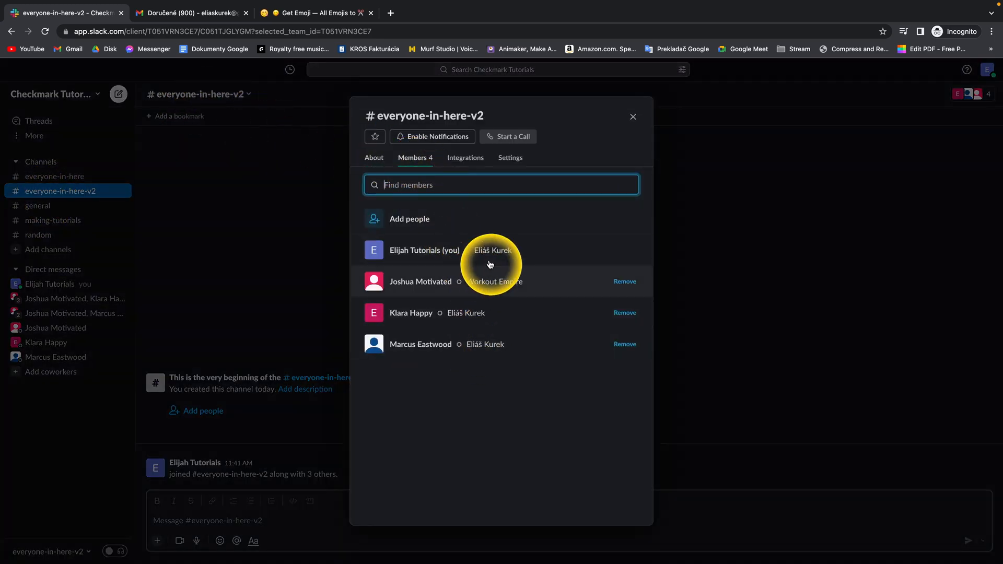
{"action": "left_click", "coordinate": [632, 116]}
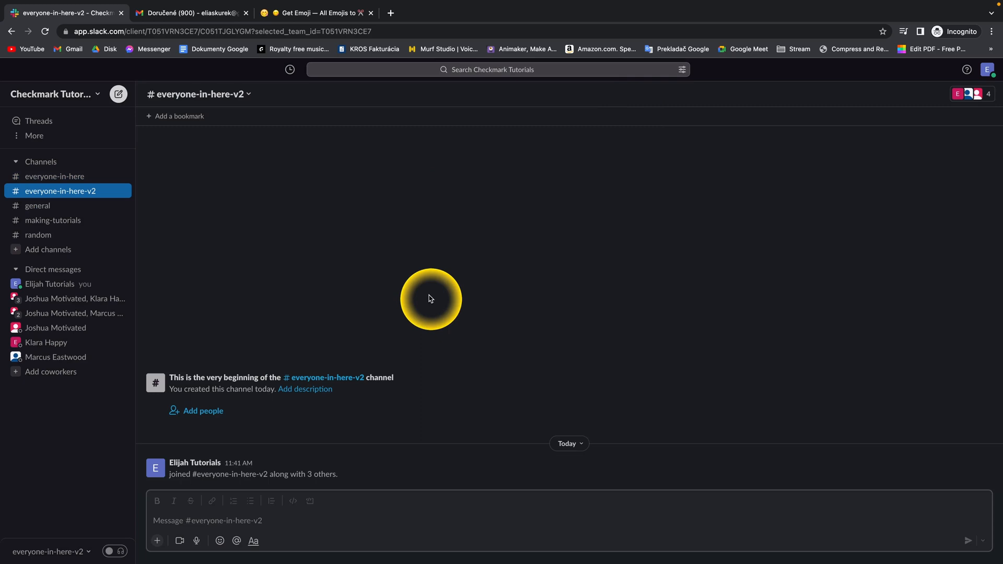